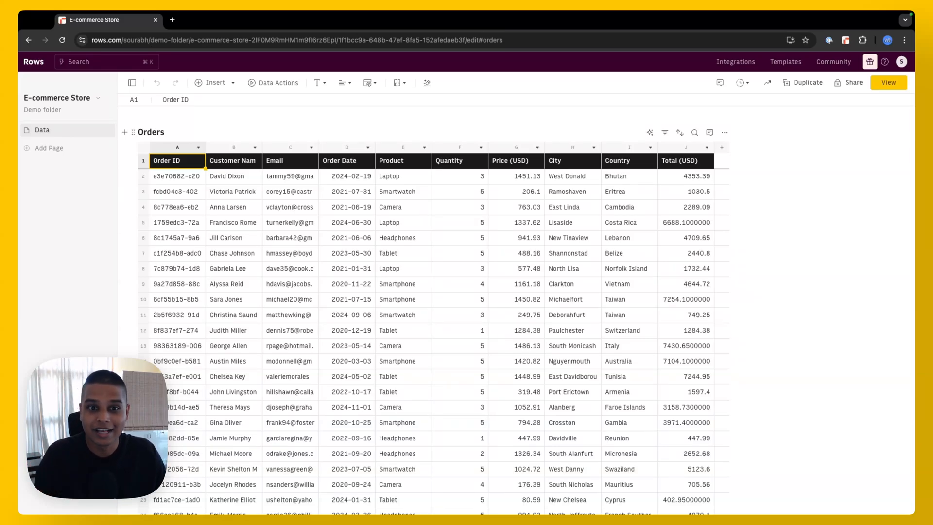
mouse_move(246, 271)
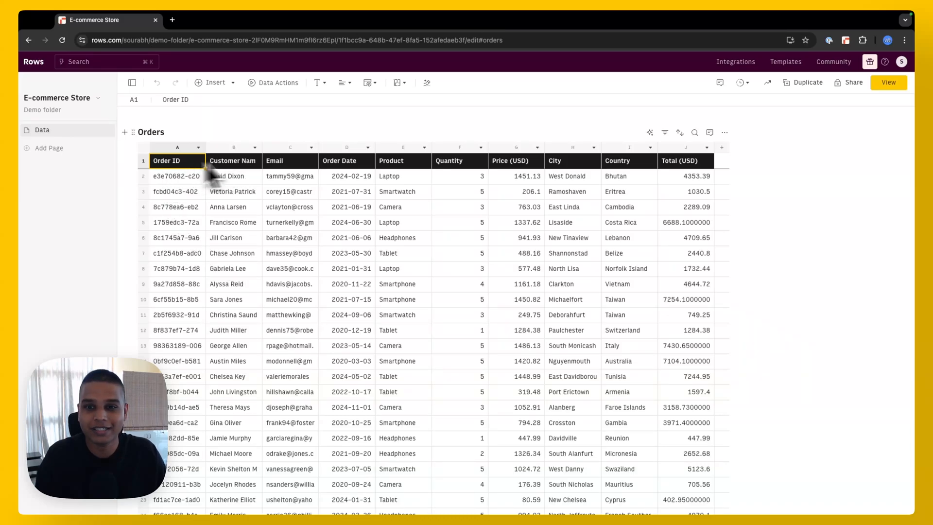
mouse_move(358, 262)
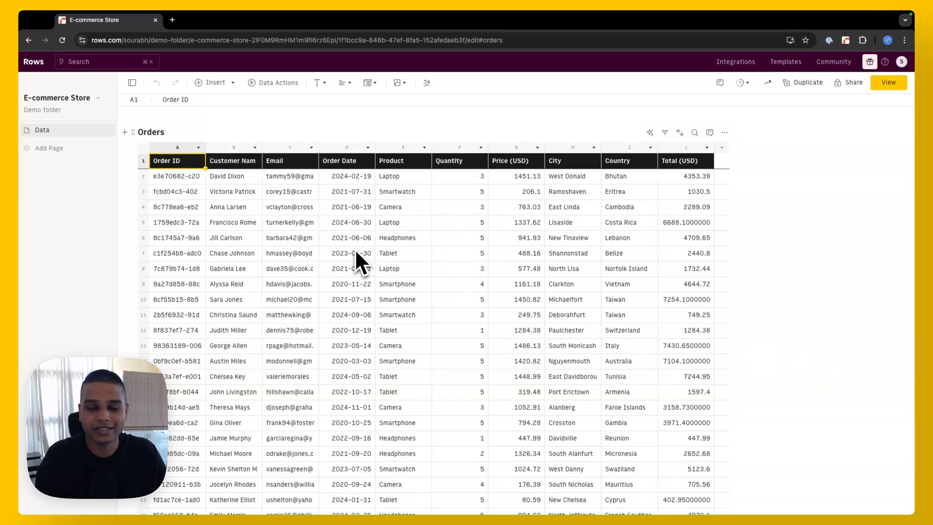
- Ask the AI Analyst to 'extract year from date column', adding an Extract Year from Order Date column
click(346, 161)
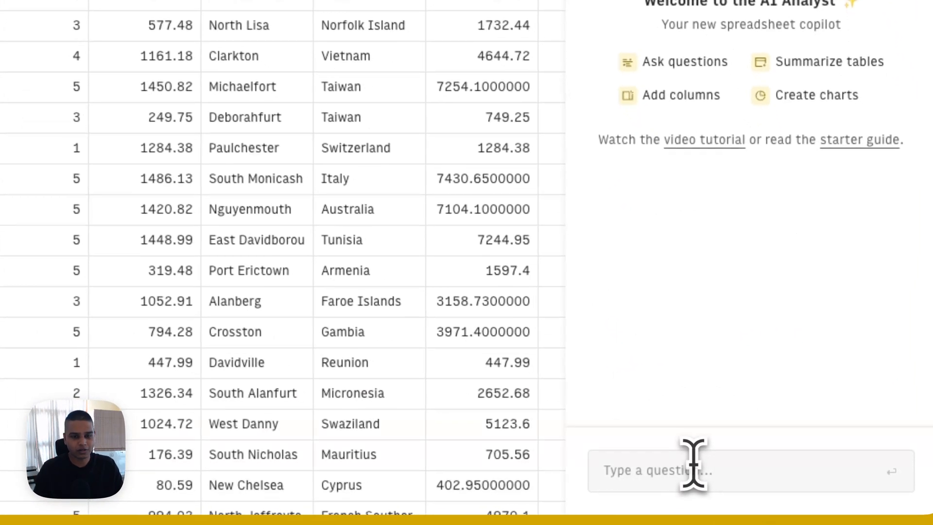
text(extract year f)
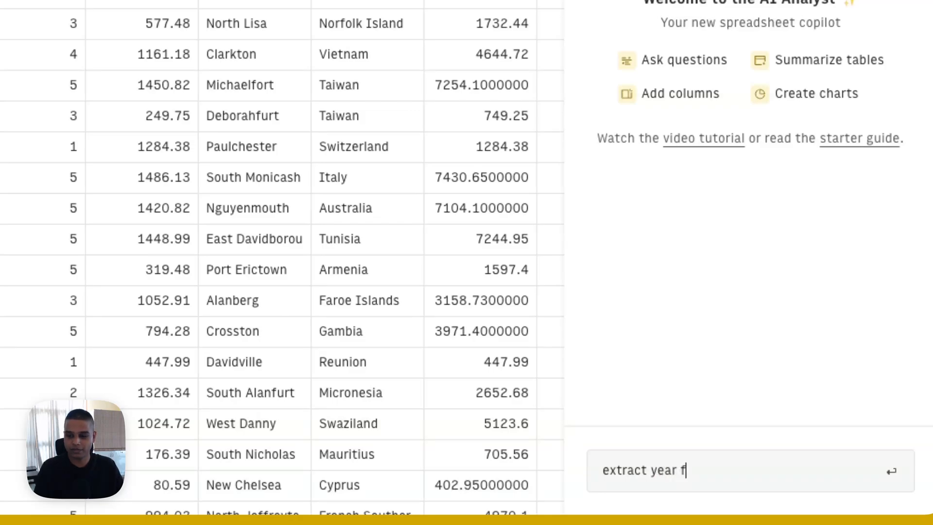
key(Enter)
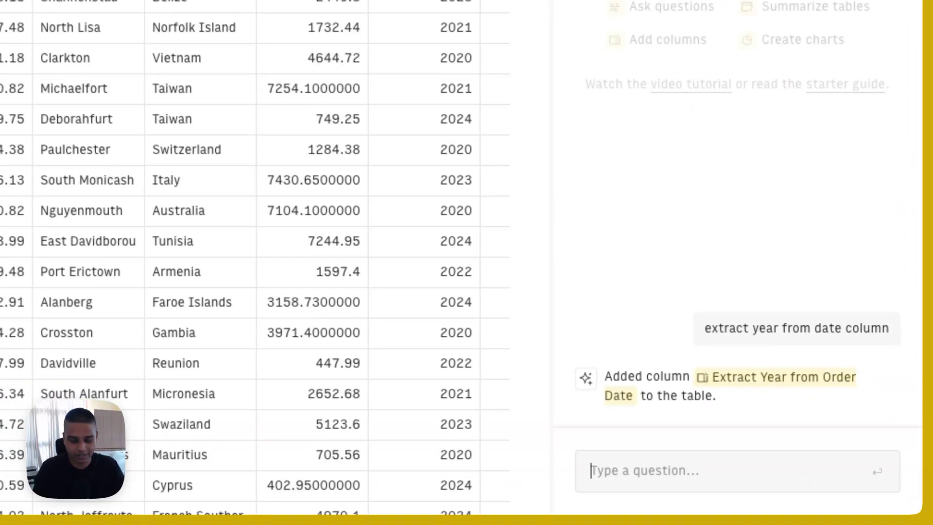
- Ask the AI Analyst to 'add a column for month name', adding an Extract Month Name column
text(add a column for month name)
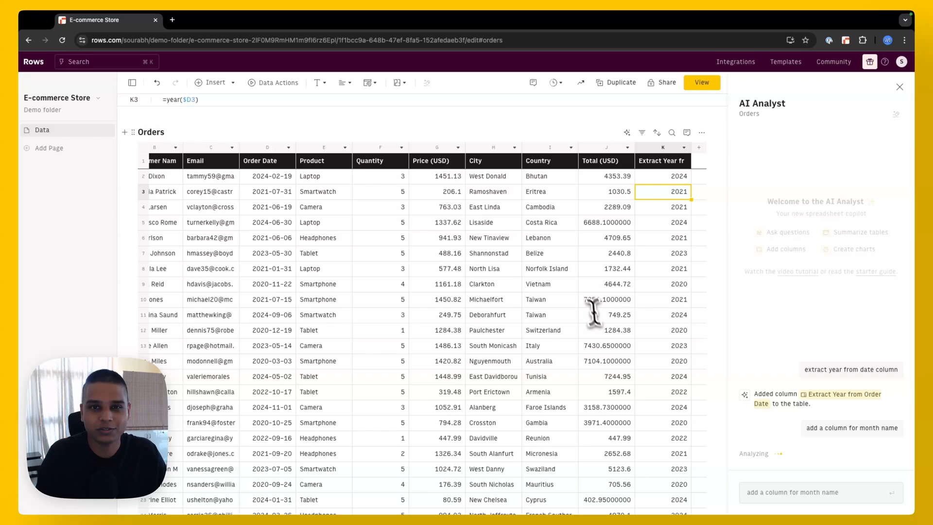
click(709, 191)
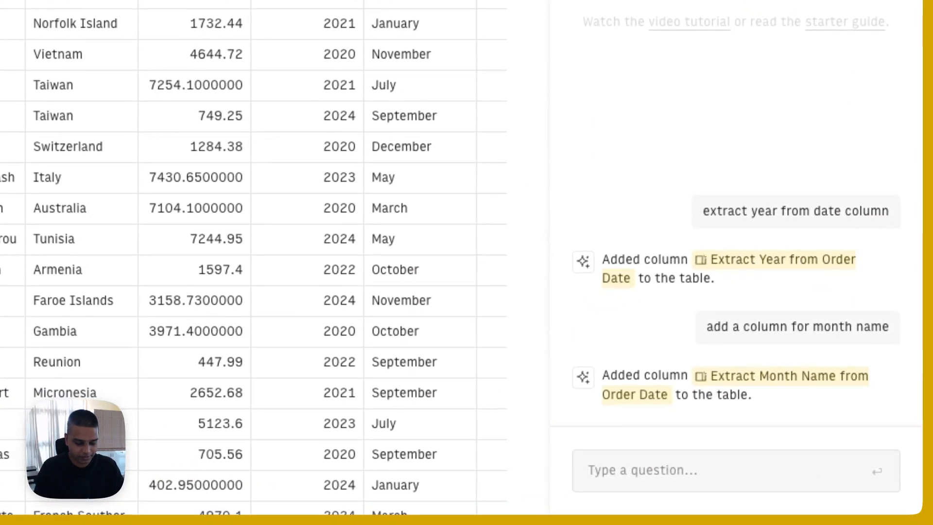
- Request 'summarise the count of new orders by year and have month as header, sort by year'
text(summarise the)
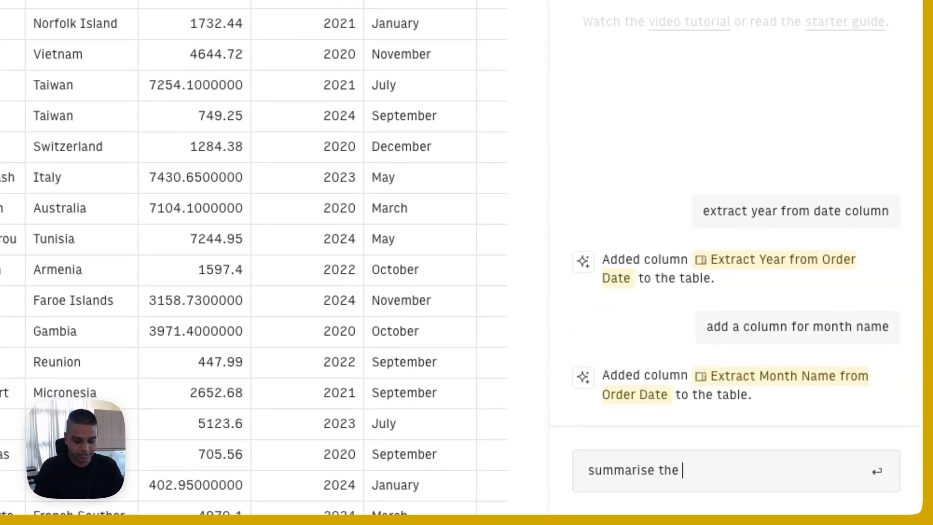
text(count of ne)
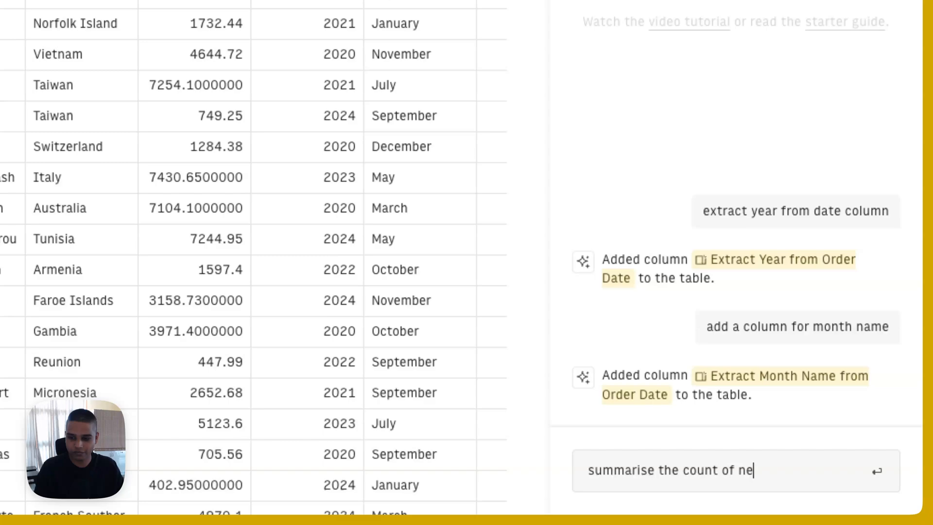
text(w orders b y)
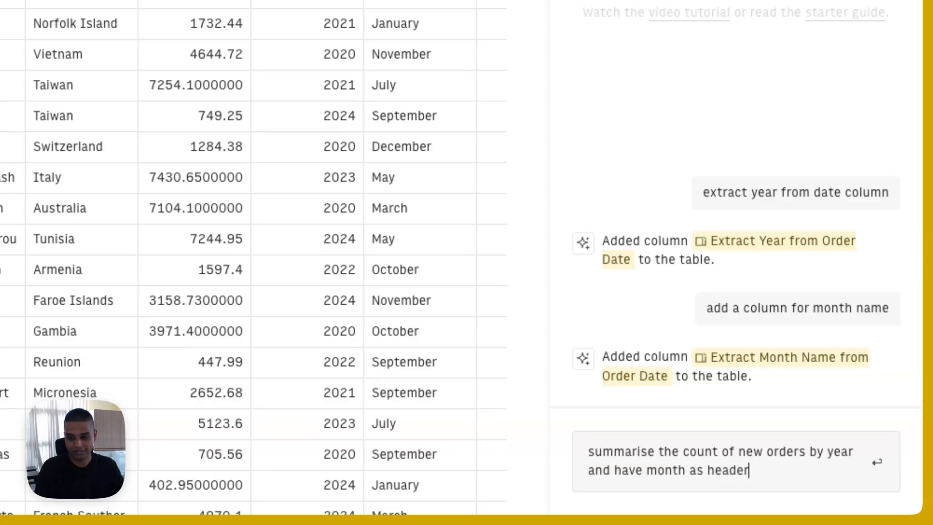
text(, sort by year)
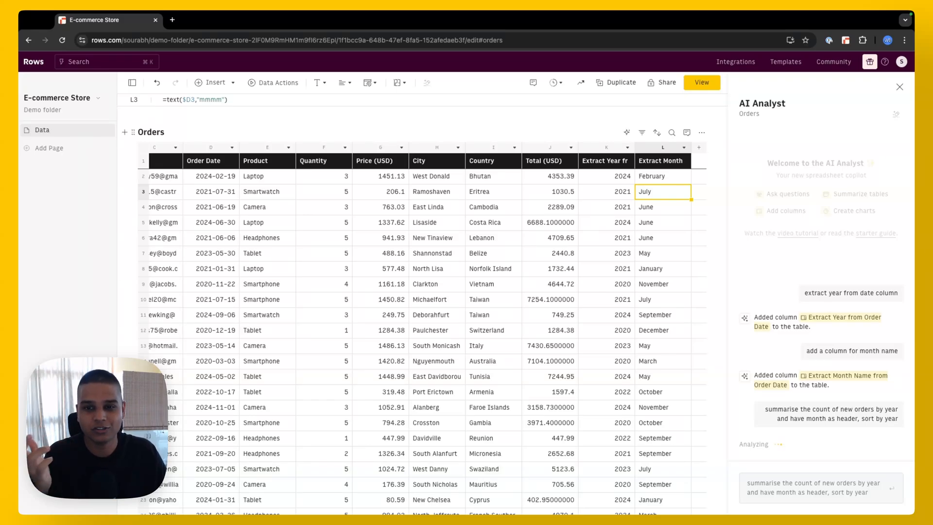
mouse_move(494, 381)
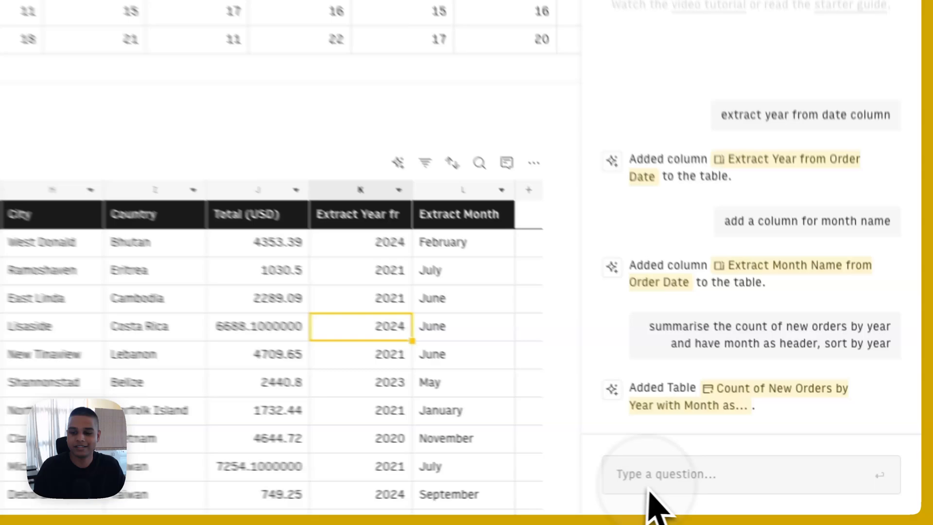
- Ask the AI Analyst to 'fetch weekday name from date', adding an Extract Weekday Name column
text(fetch weekday name from date)
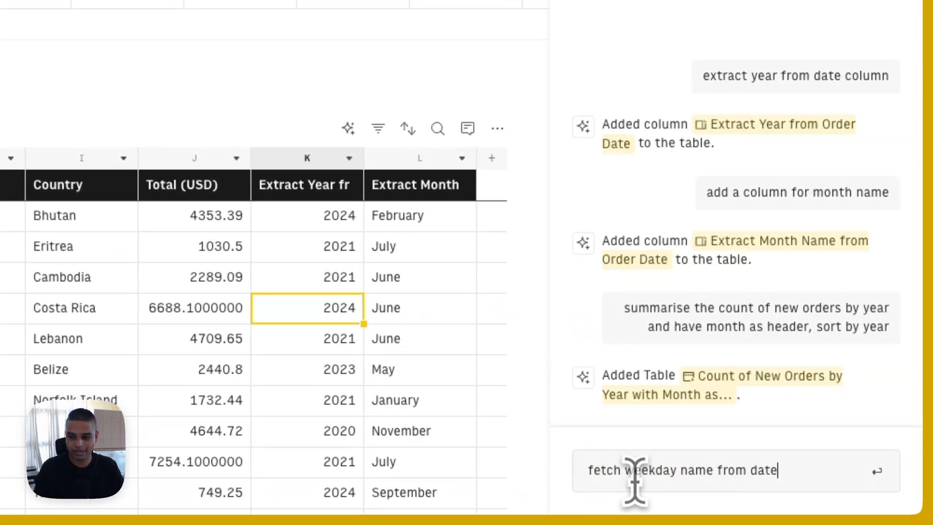
key(Enter)
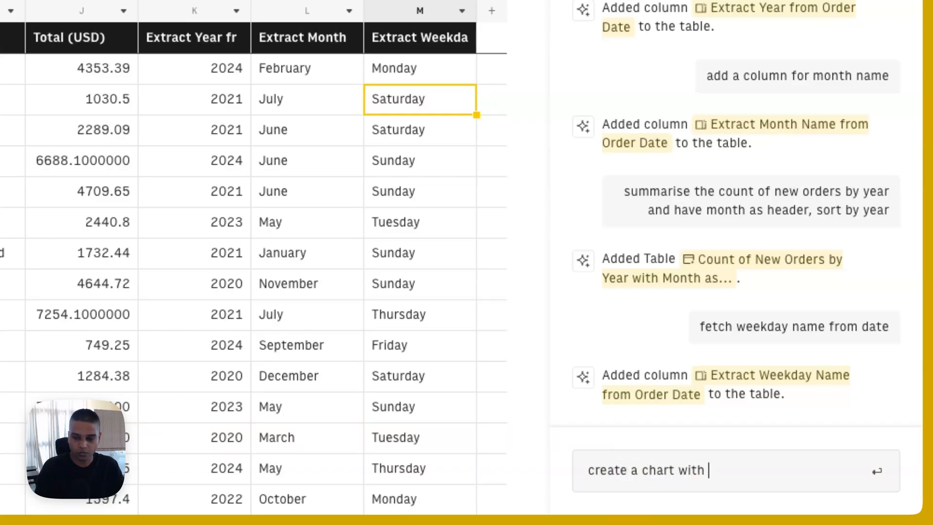
- Request 'create a chart with the count of orders by weekday' for a weekday column chart
text(the count of o)
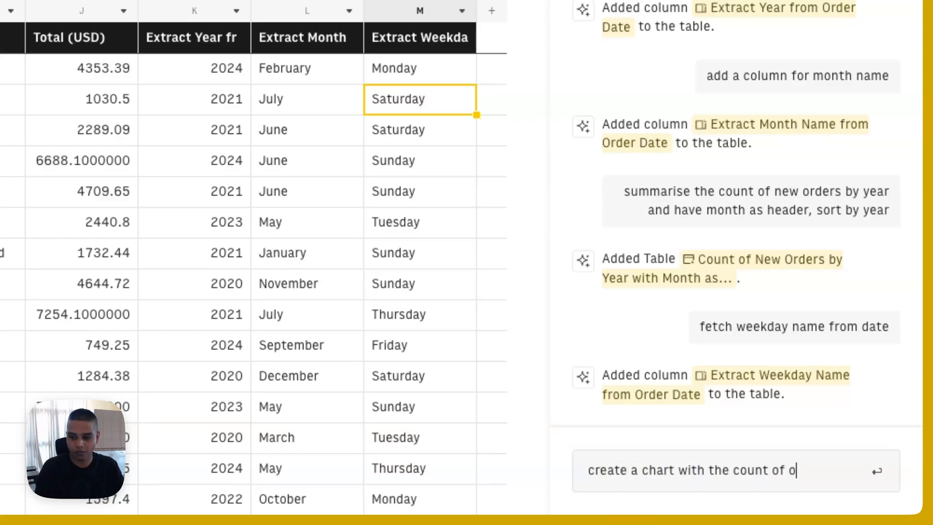
text(rders by weekda)
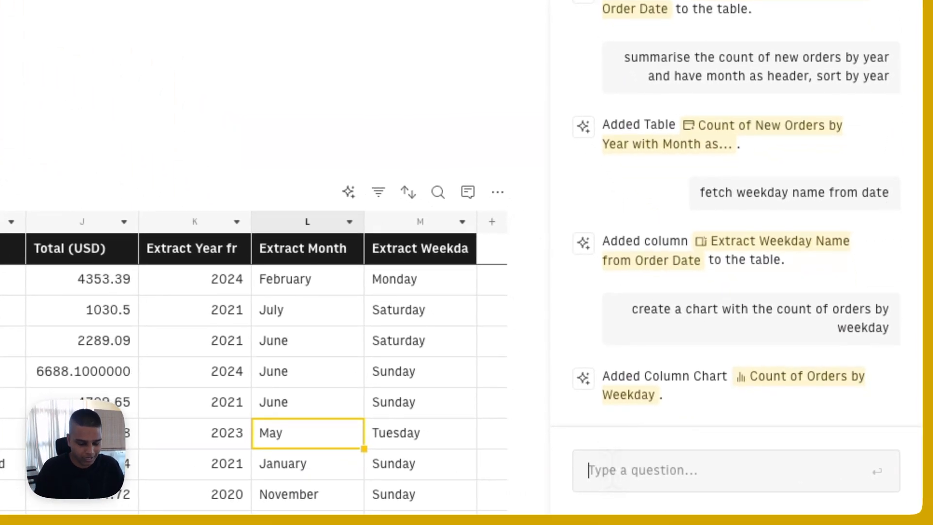
- Ask the AI Analyst to 'create a column with year week', filling a Year-Week column
text(create a co)
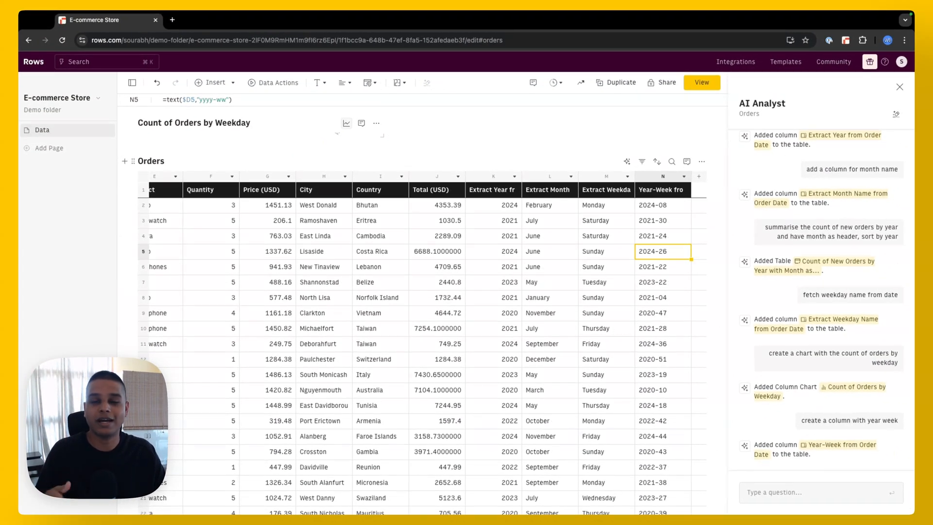
mouse_move(671, 319)
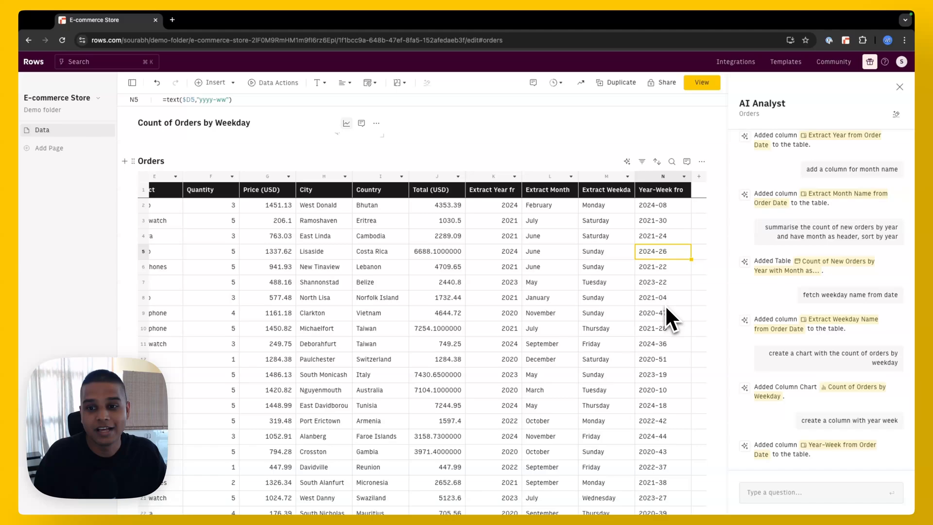